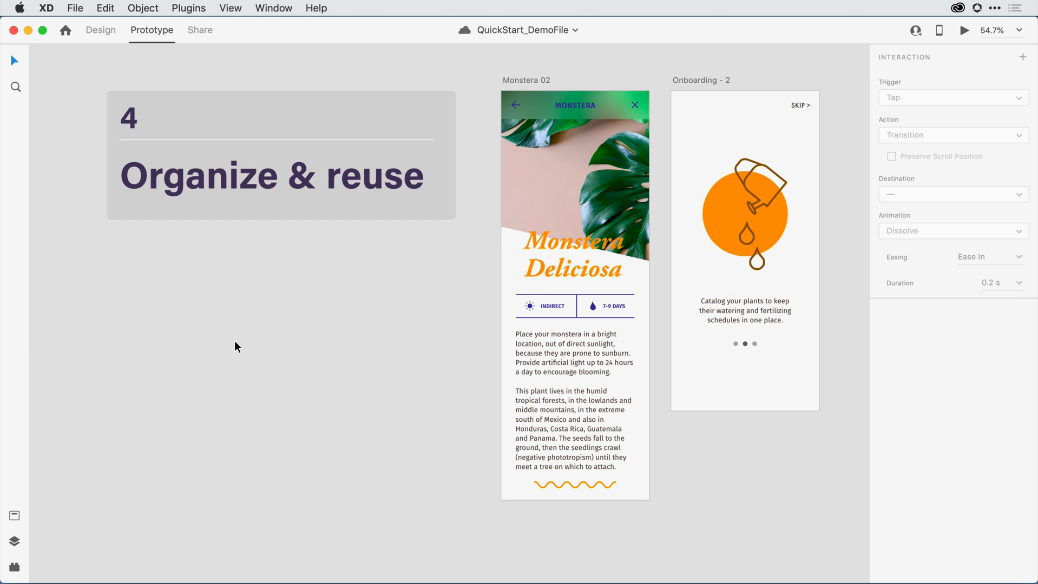
Step: Switch the QuickStart file from Prototype to the Design workspace
left_click(101, 30)
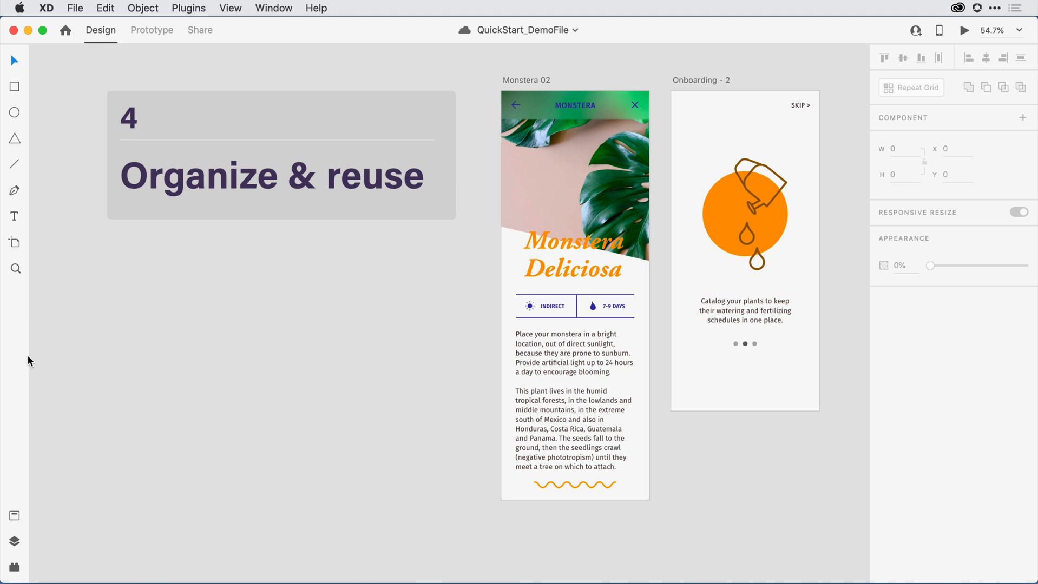
mouse_move(25, 554)
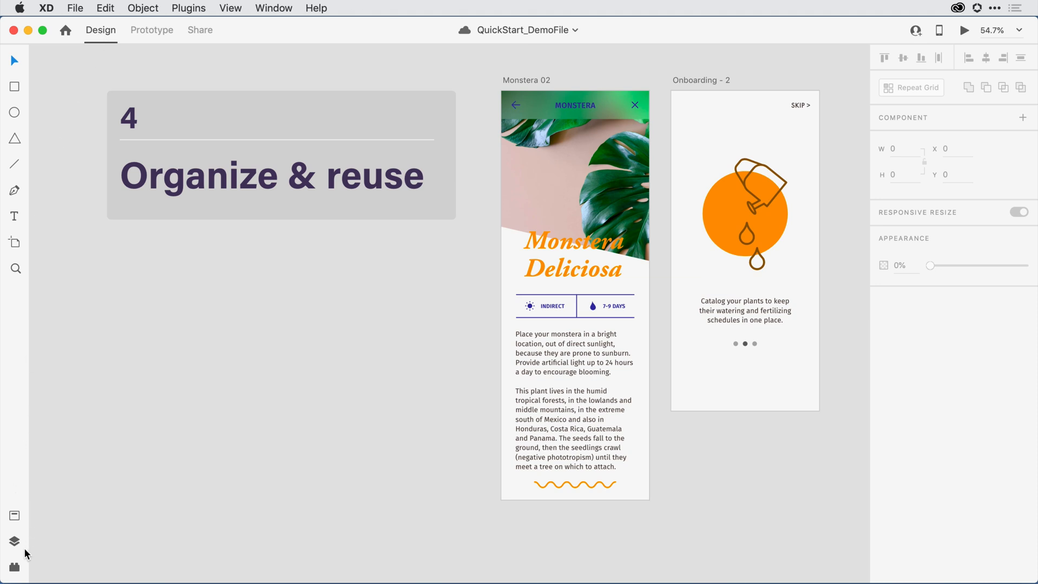
mouse_move(14, 516)
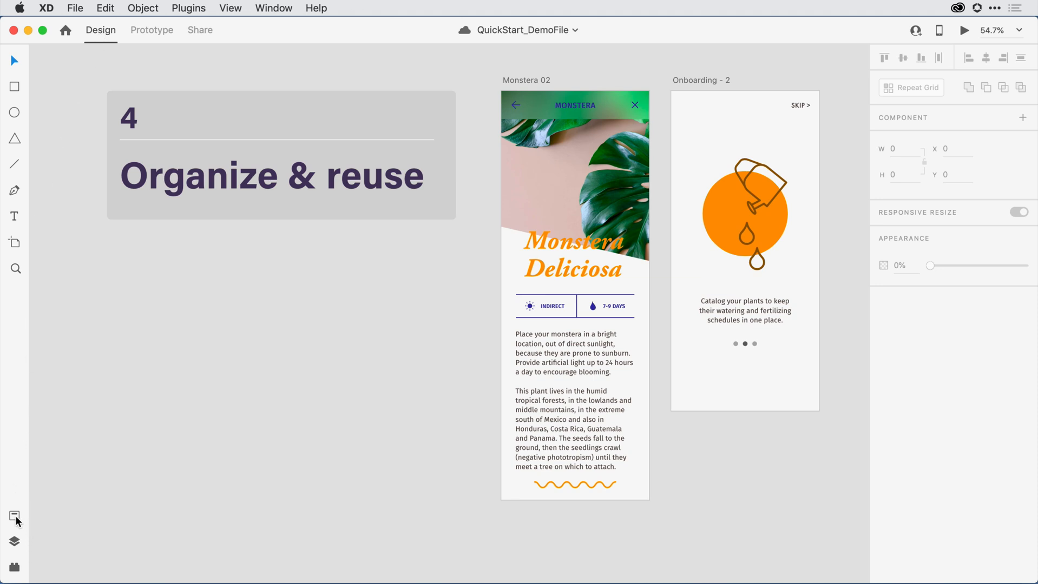
Step: Show the Assets panel listing the Acumin Pro 20pt character style and no colors
left_click(14, 517)
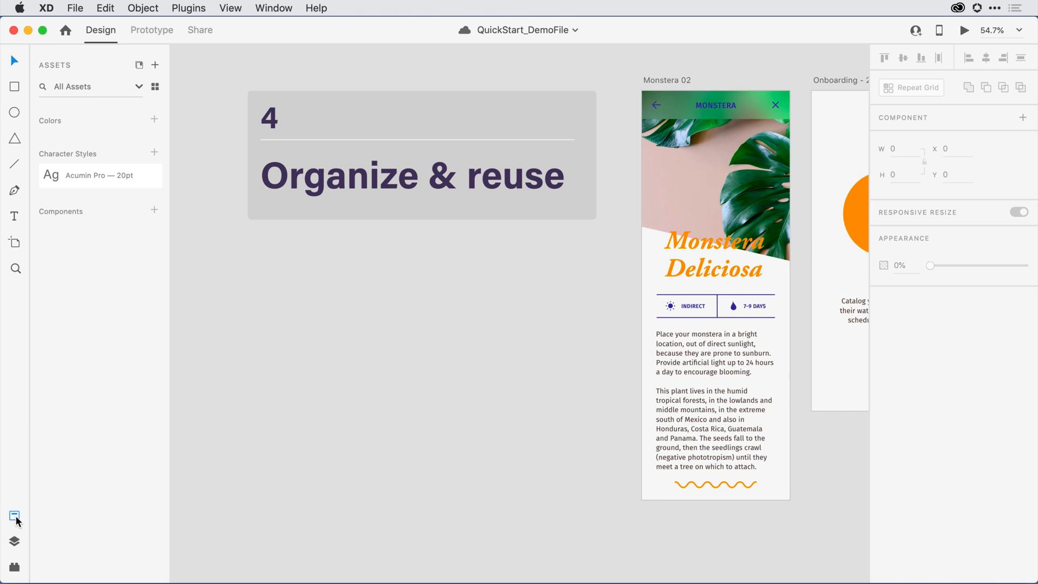
left_click(99, 175)
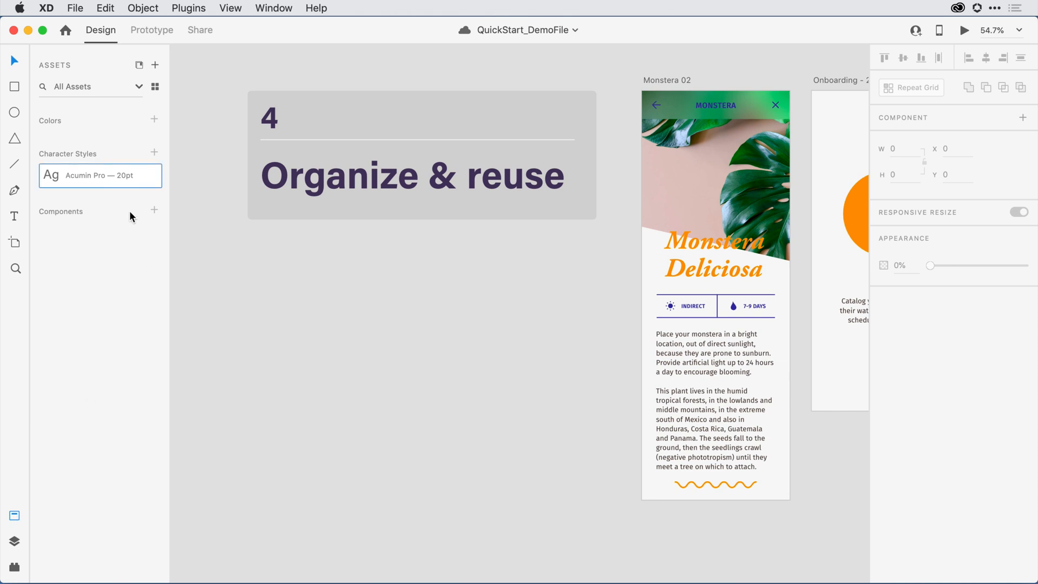
mouse_move(127, 125)
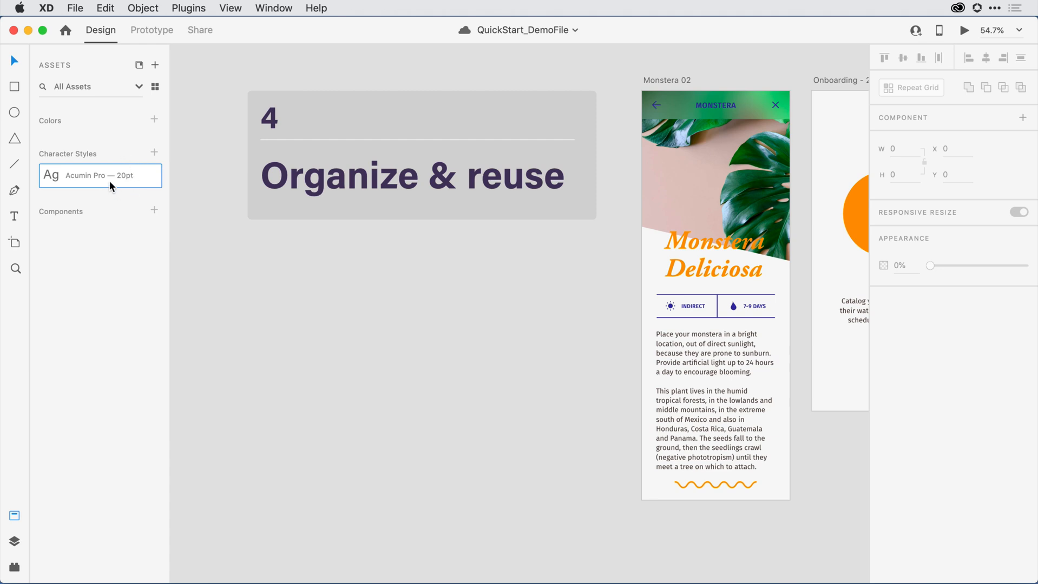
mouse_move(110, 207)
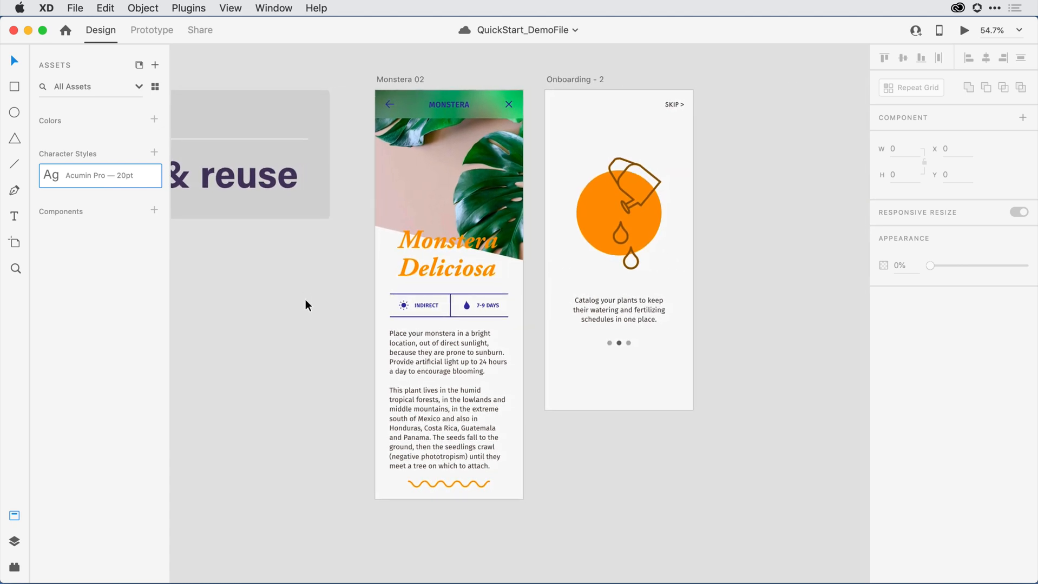
mouse_move(333, 179)
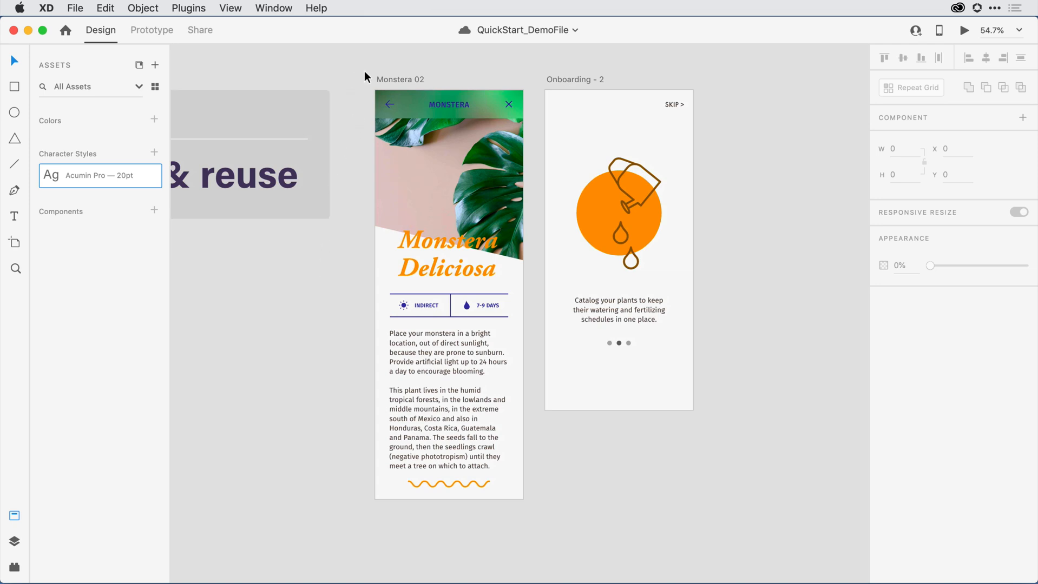
Step: Add the Monstera 02 artboard's eight colors, including orange #F99801, to Assets
left_click(399, 79)
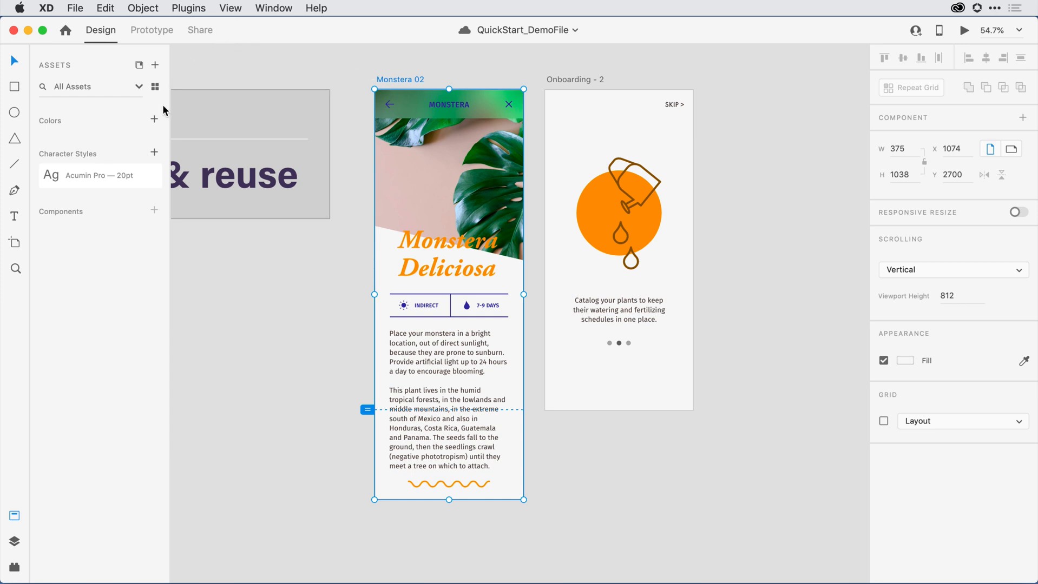
left_click(155, 120)
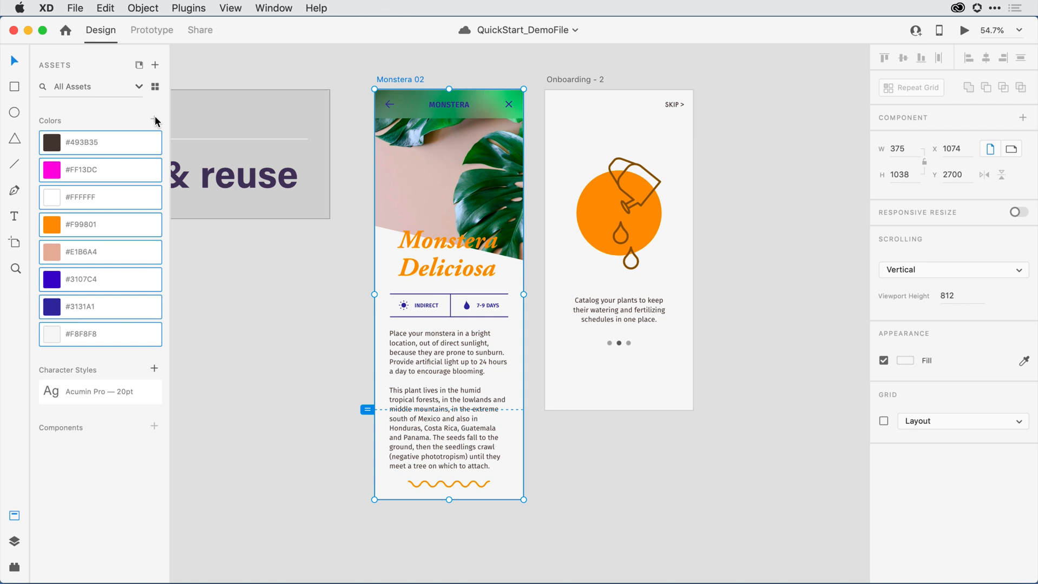
mouse_move(263, 84)
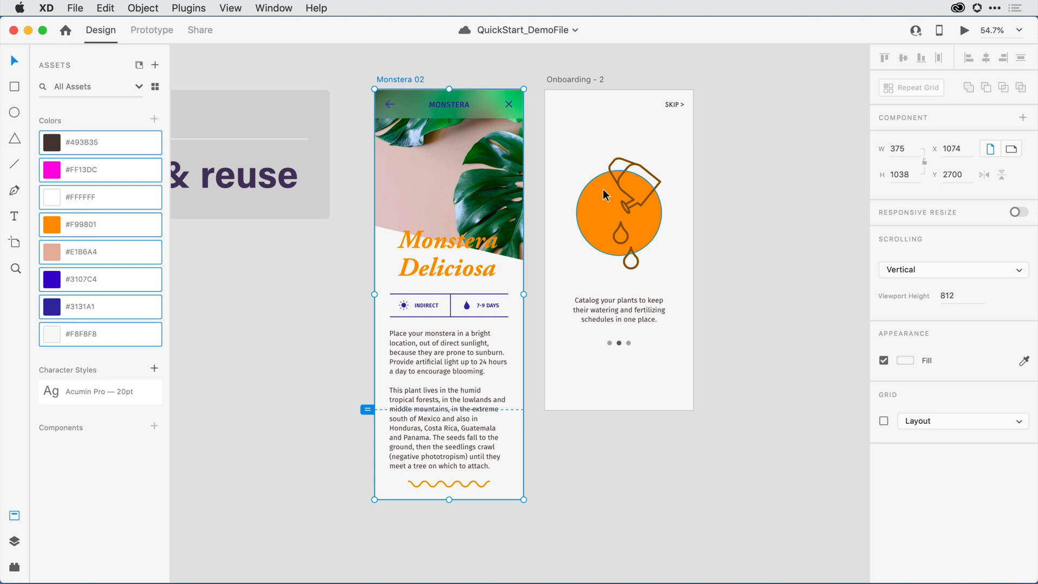
mouse_move(138, 120)
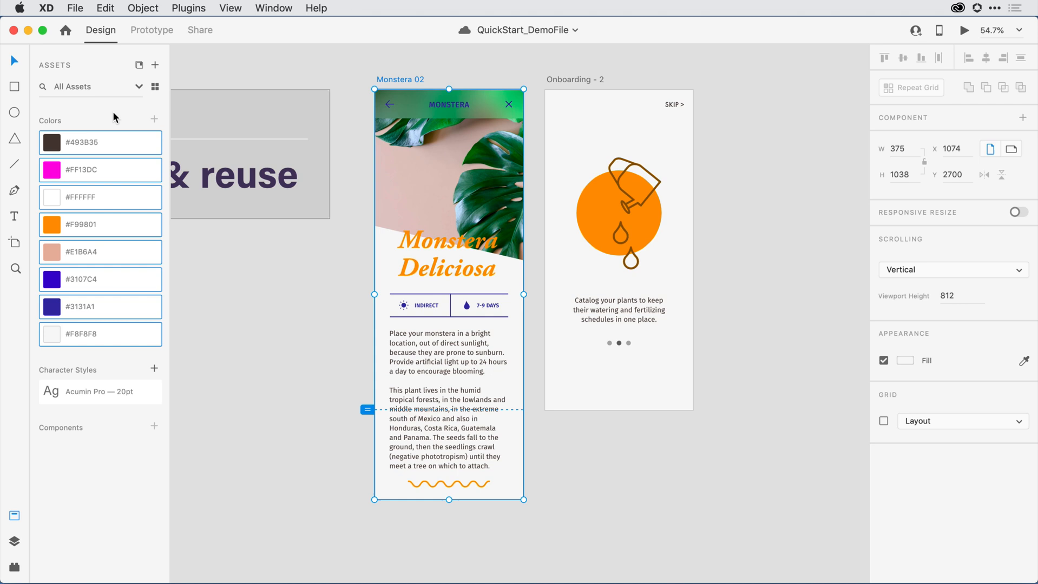
mouse_move(58, 226)
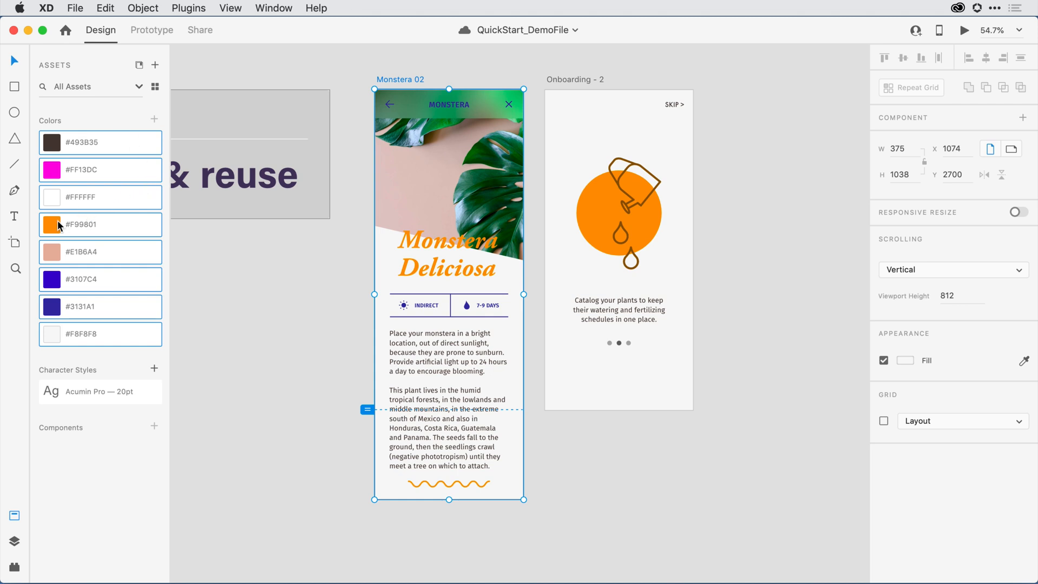
mouse_move(57, 226)
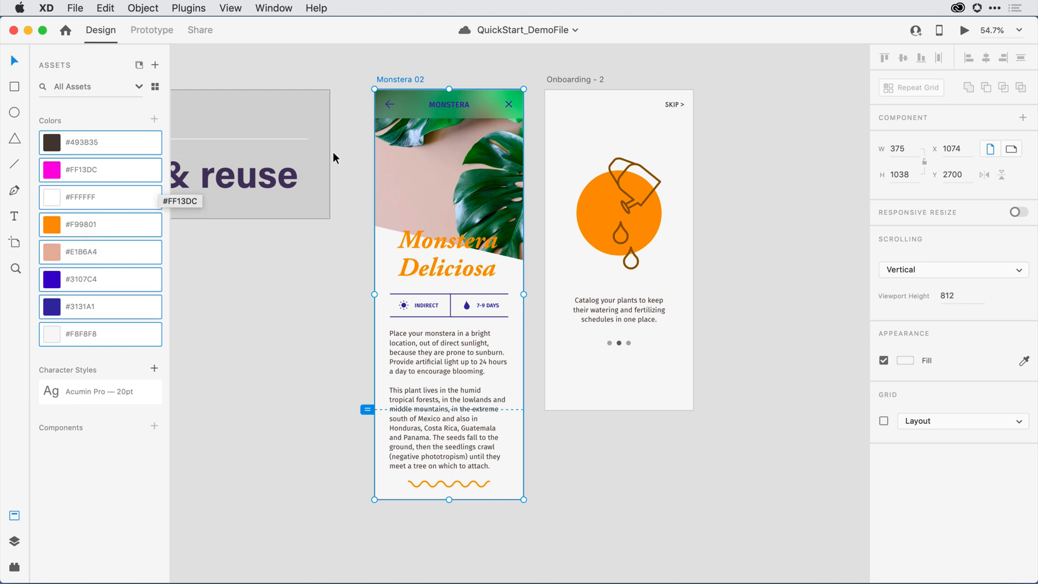
Step: Reveal the orange circle's fill as the #F99801 swatch in Assets
left_click(617, 201)
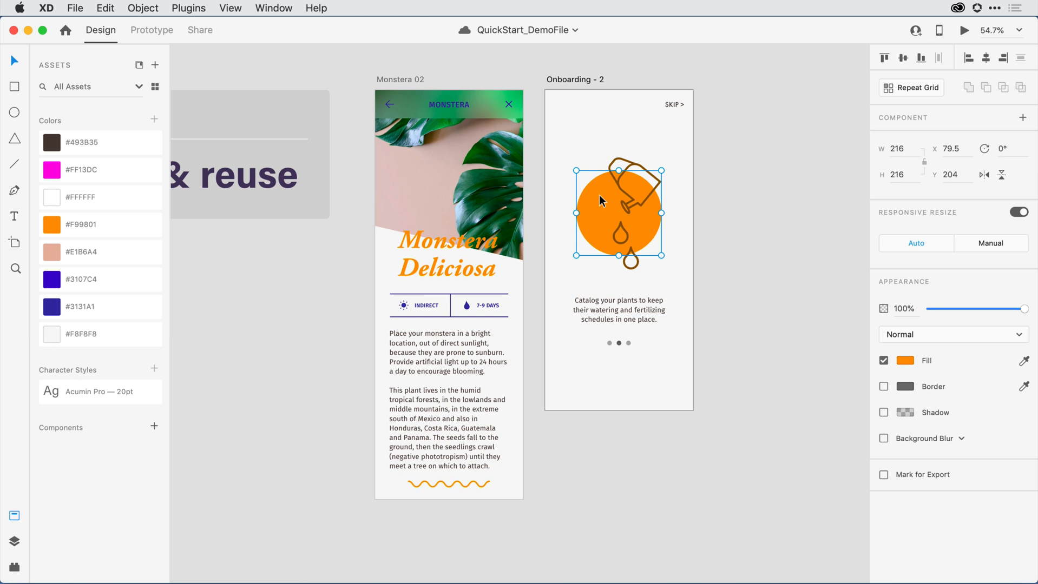
right_click(600, 200)
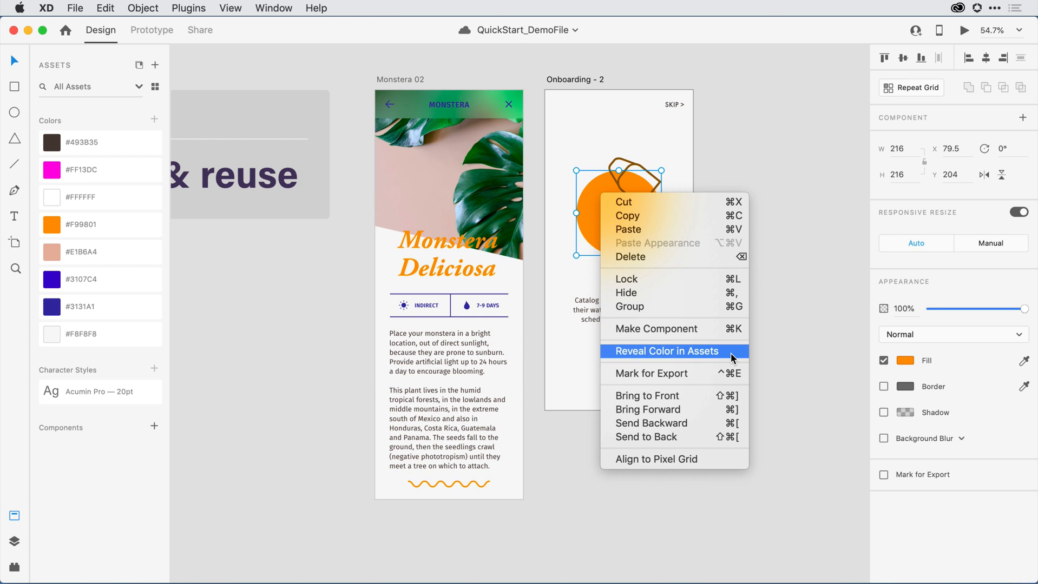
left_click(666, 352)
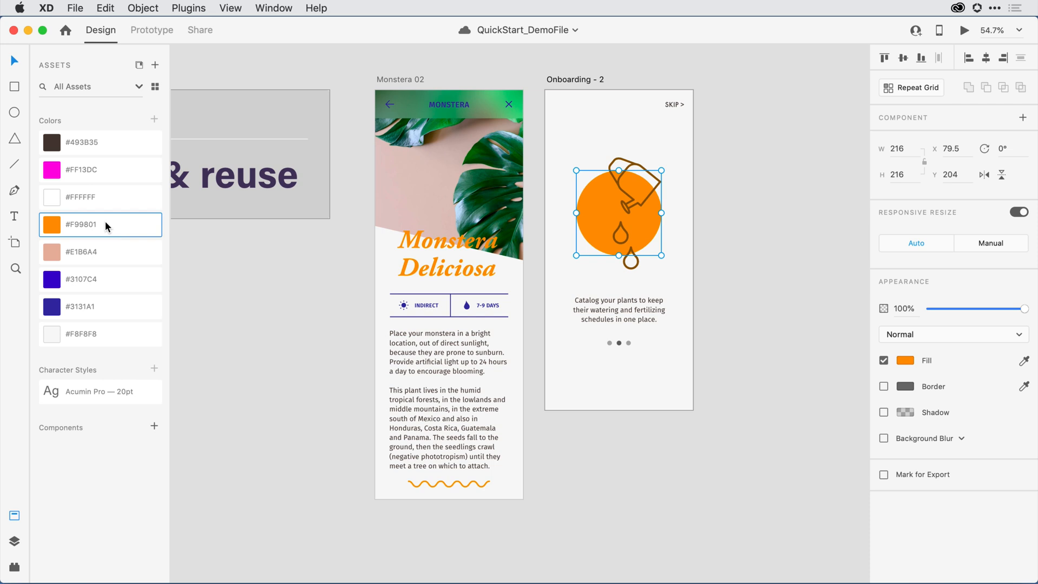
Step: Edit the orange swatch to darker #CB8415, updating the circle, title and wavy line
right_click(100, 223)
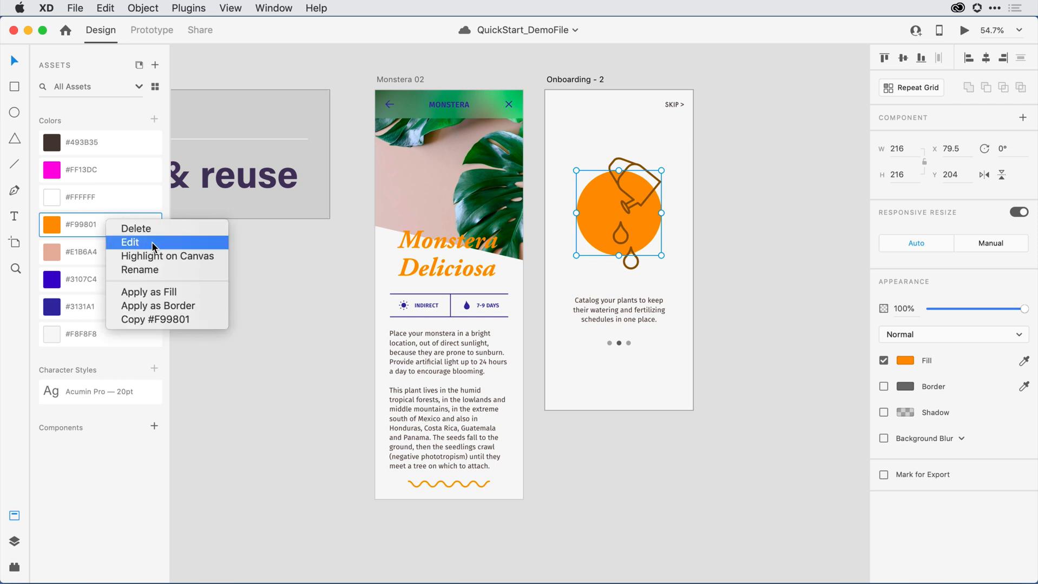
left_click(130, 243)
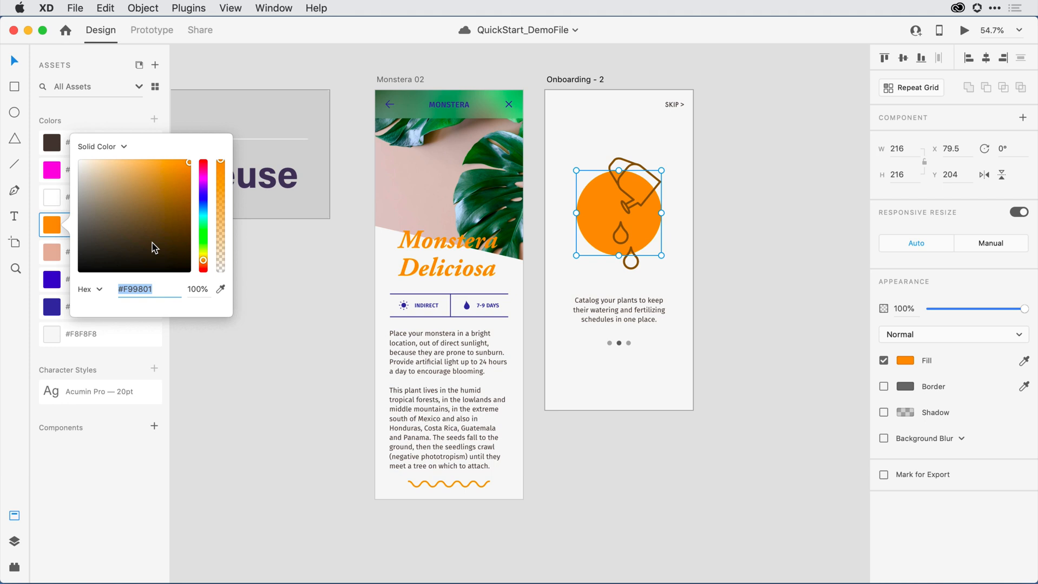
mouse_move(165, 233)
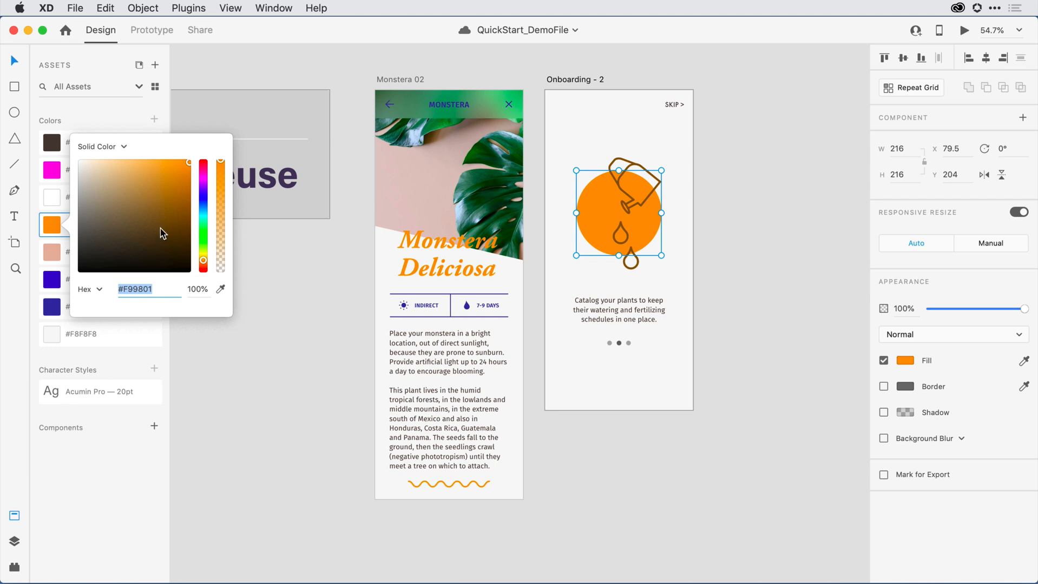
left_click(180, 176)
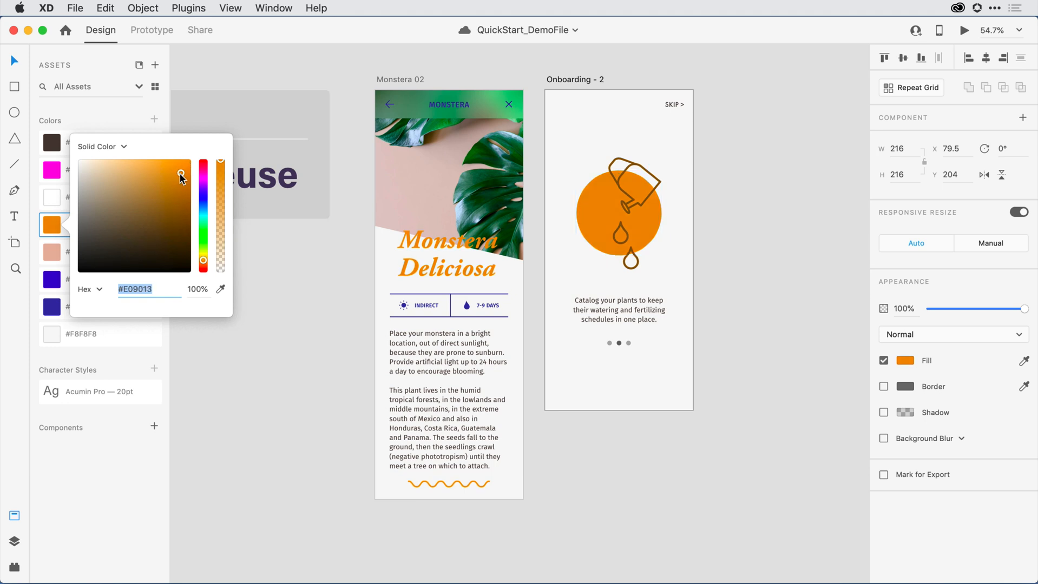
left_click_drag(179, 177, 170, 195)
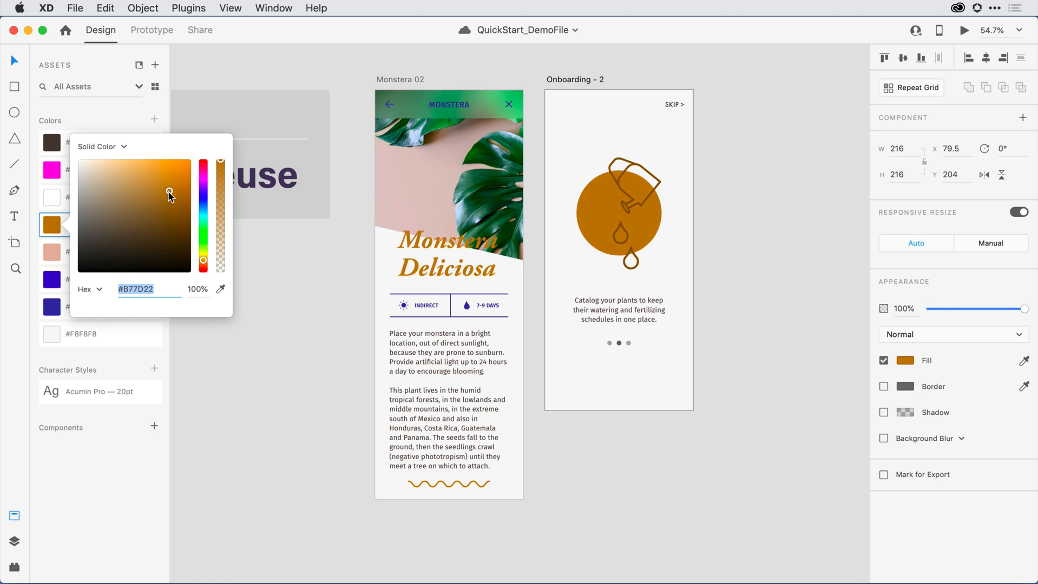
left_click_drag(167, 195, 121, 216)
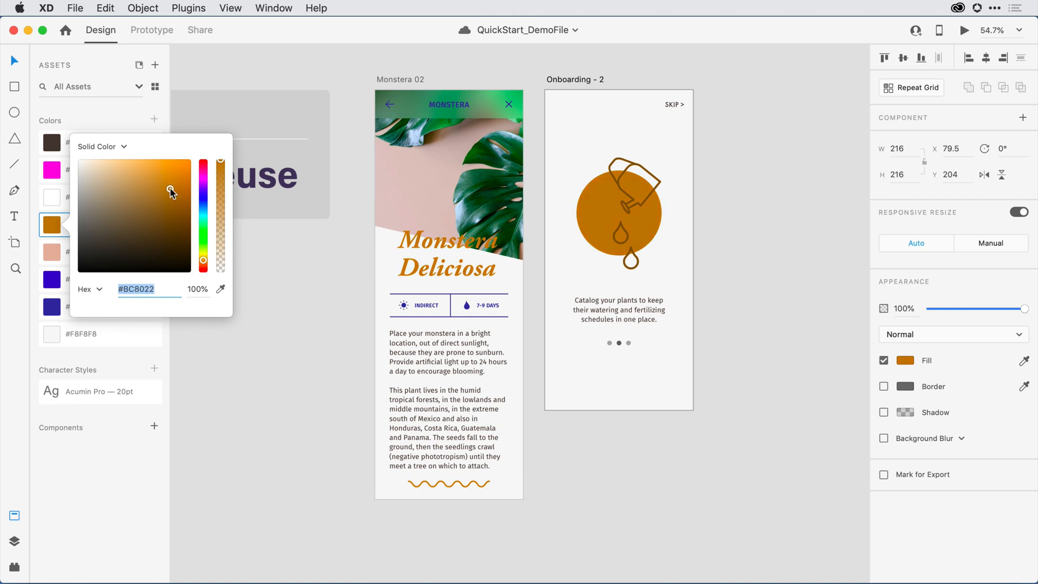
left_click(175, 184)
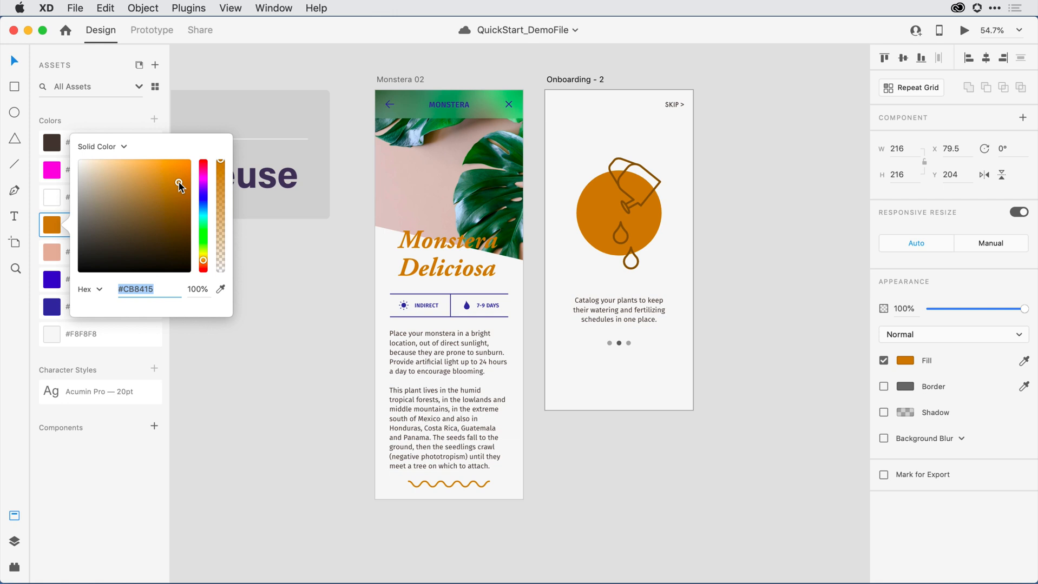
left_click(618, 212)
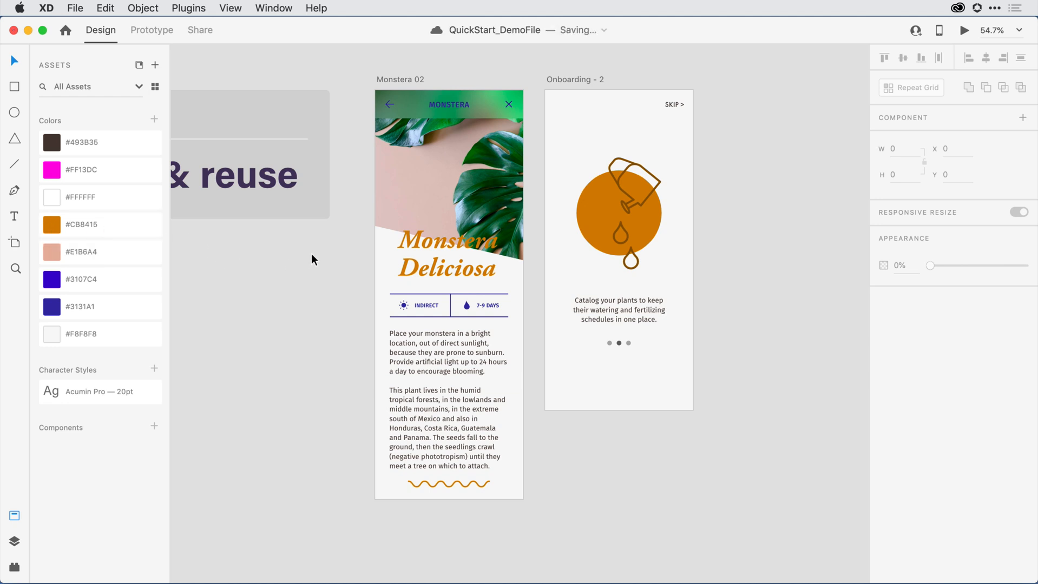
mouse_move(387, 259)
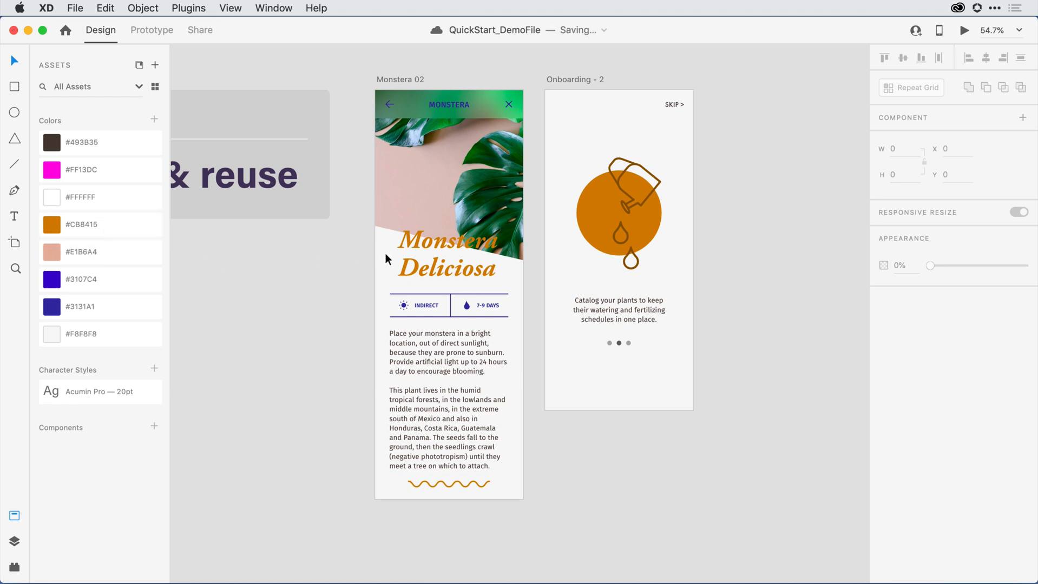